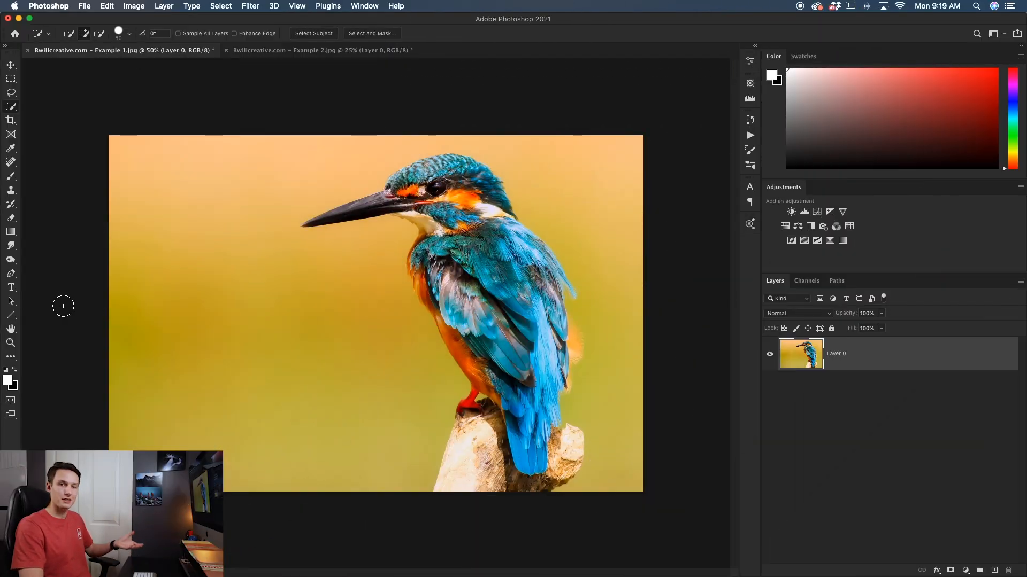
mouse_move(46, 244)
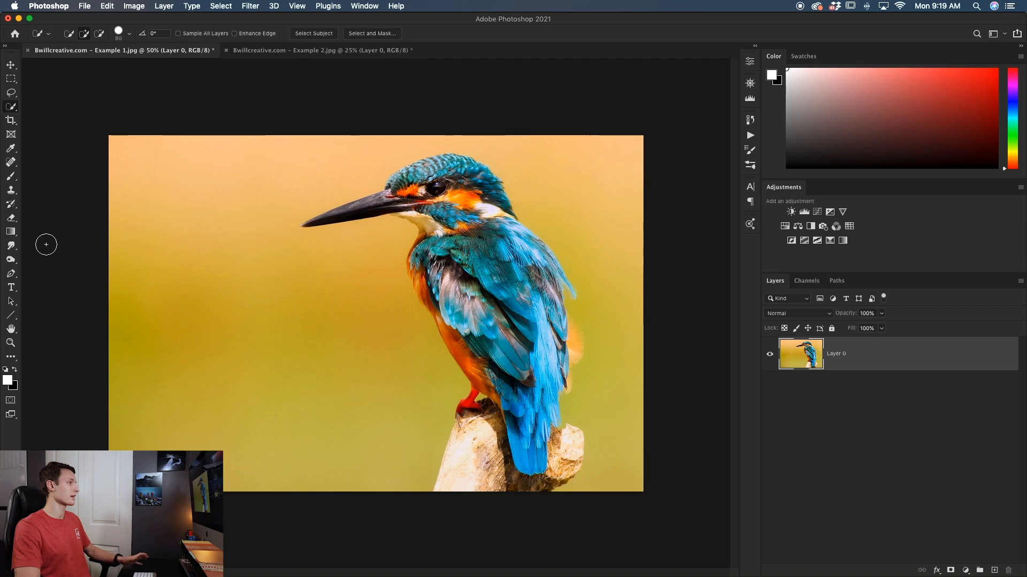
mouse_move(53, 95)
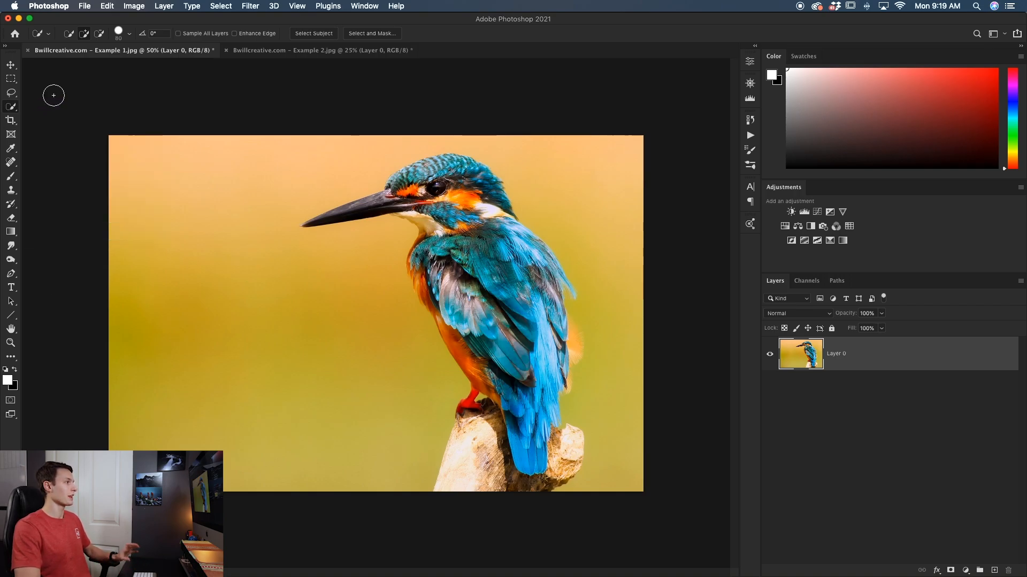
mouse_move(10, 107)
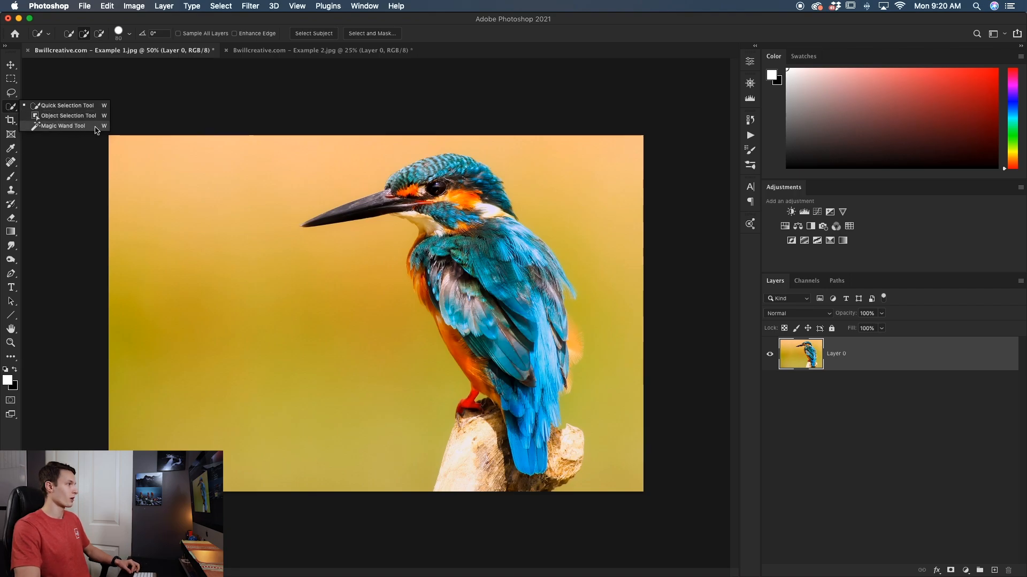
Step: Select the upper orange background band above the beak with the Magic Wand Tool
left_click(62, 126)
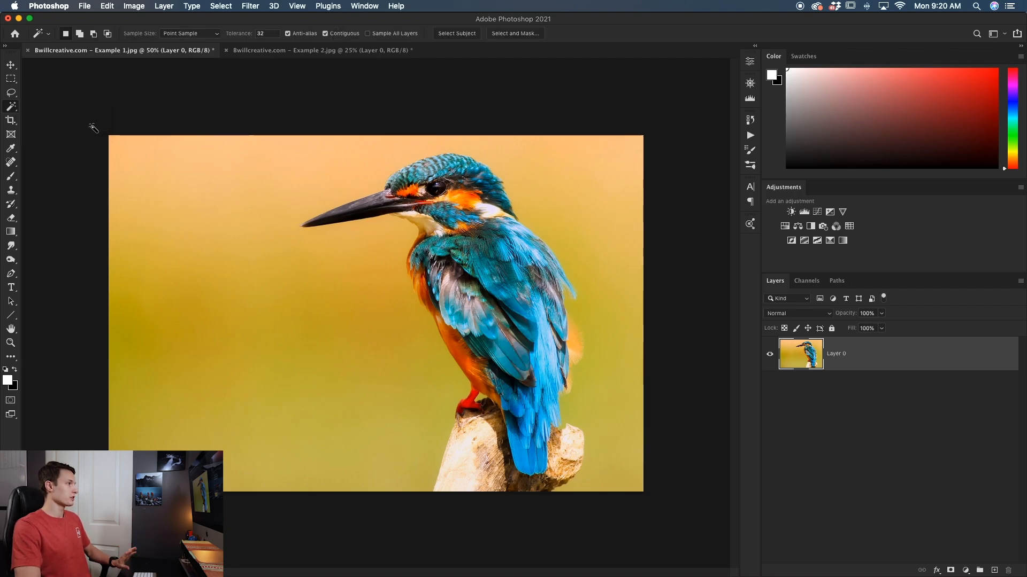
mouse_move(163, 26)
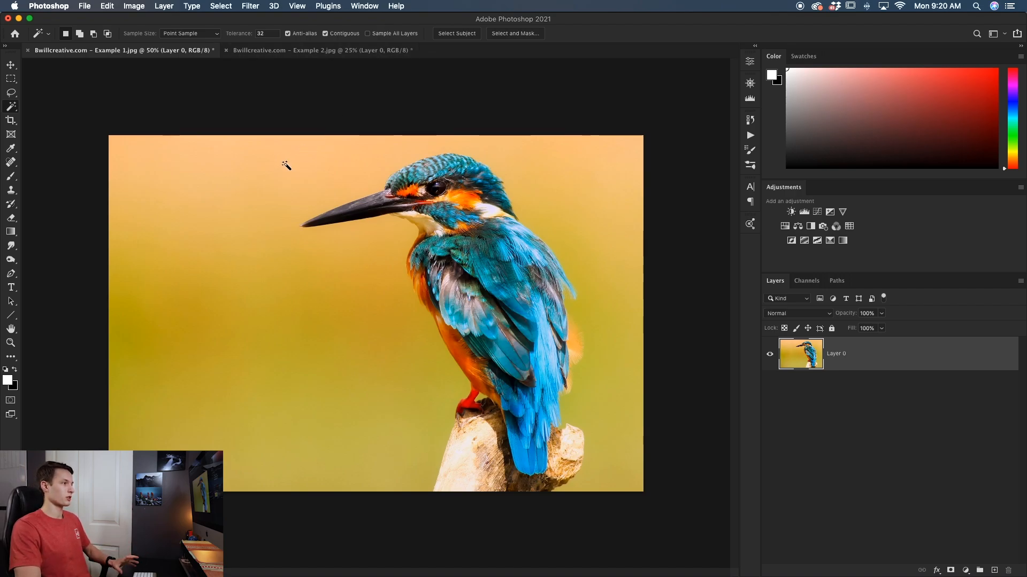
mouse_move(202, 189)
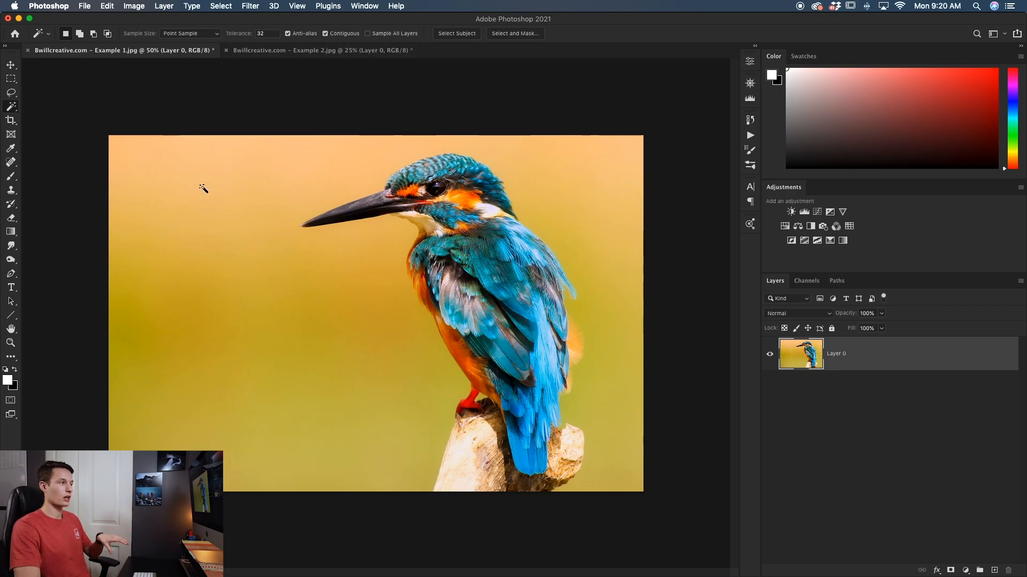
left_click(203, 187)
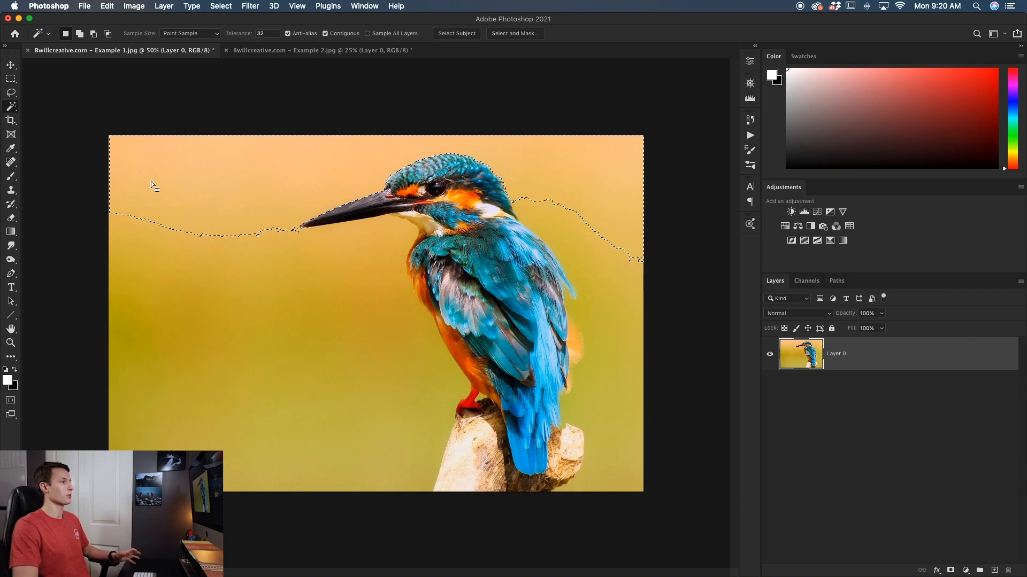
mouse_move(560, 177)
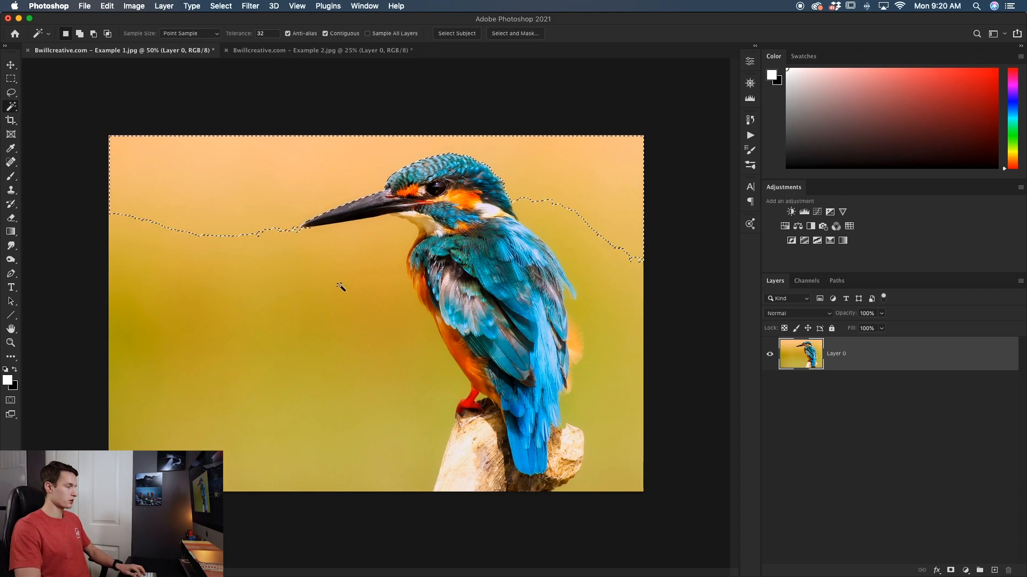
Step: Deselect, test-select the middle yellow background band, then deselect again
key("Cmd+D")
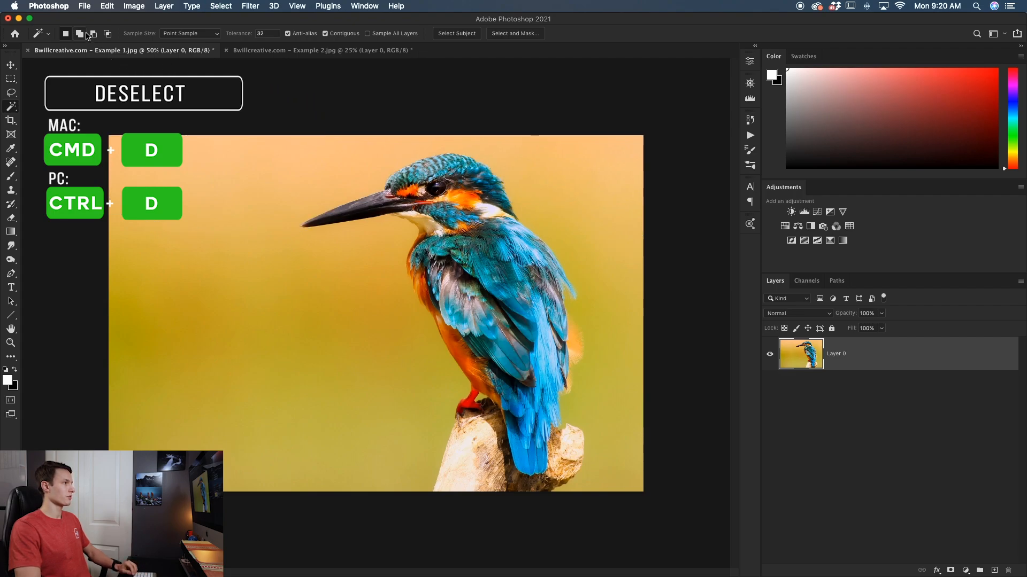
key("Cmd+D")
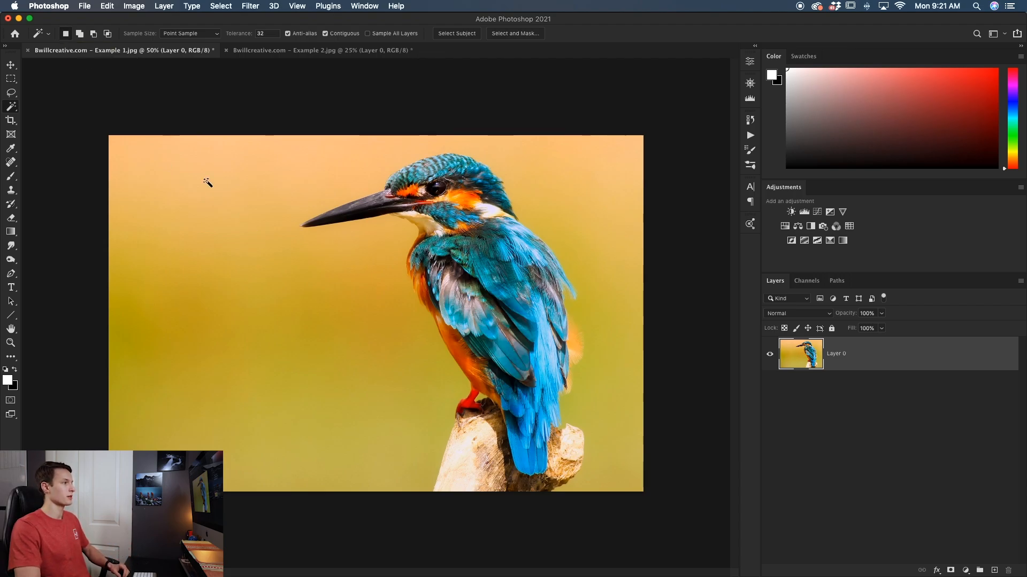
left_click(206, 182)
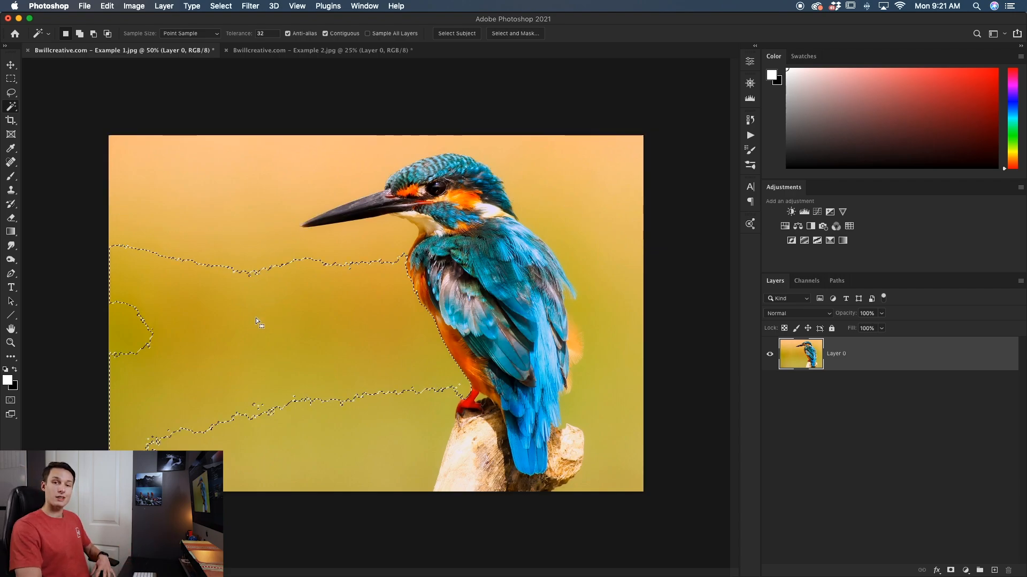
key("cmd+d")
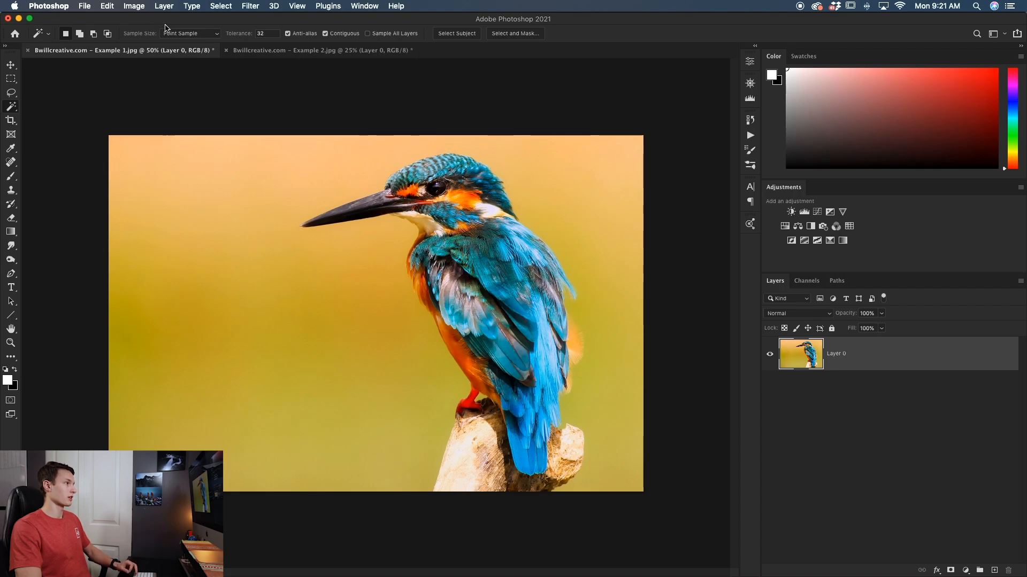
mouse_move(177, 90)
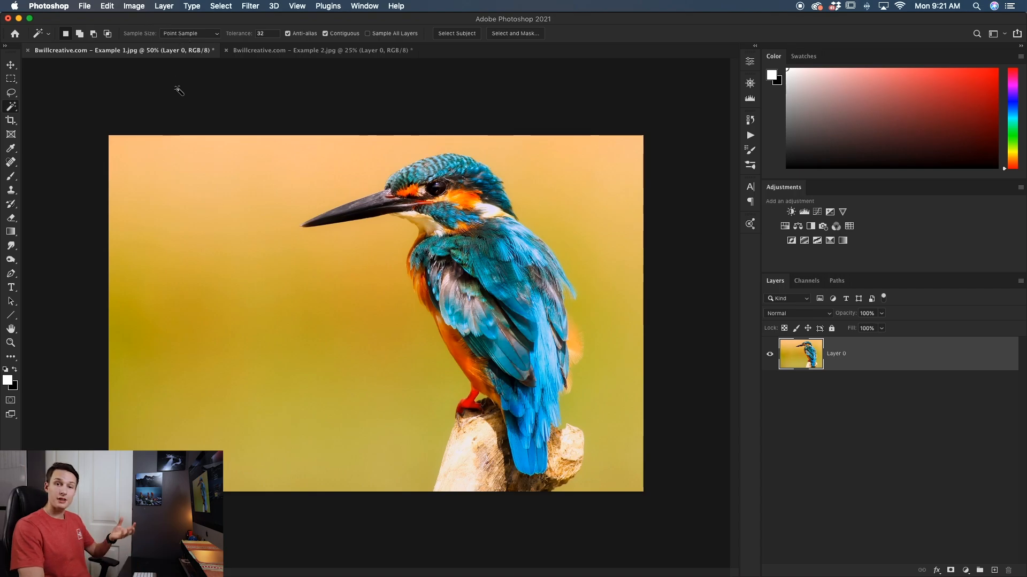
mouse_move(207, 167)
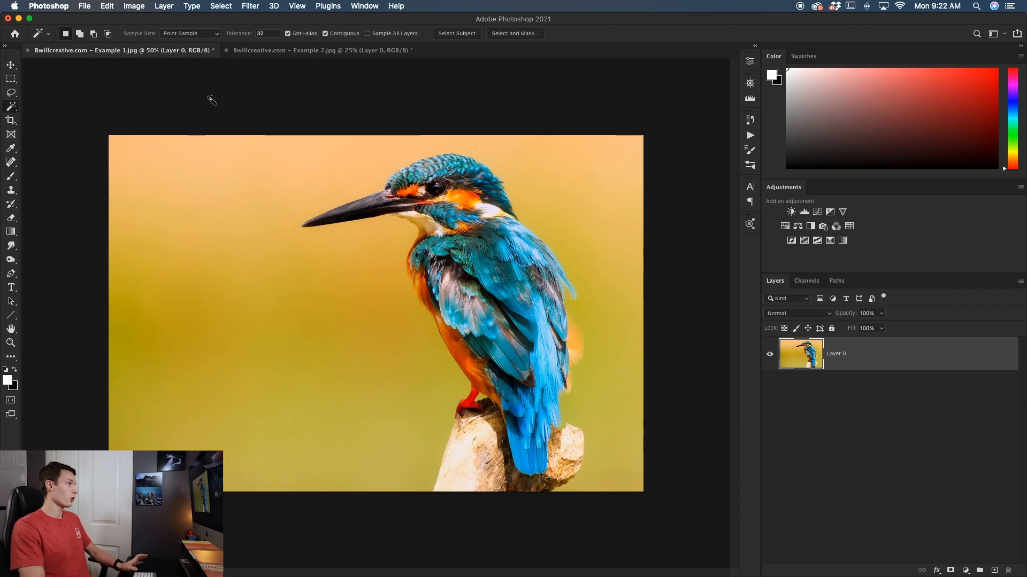
Step: Keep the Magic Wand Sample Size at Point Sample (single pixel)
left_click(190, 33)
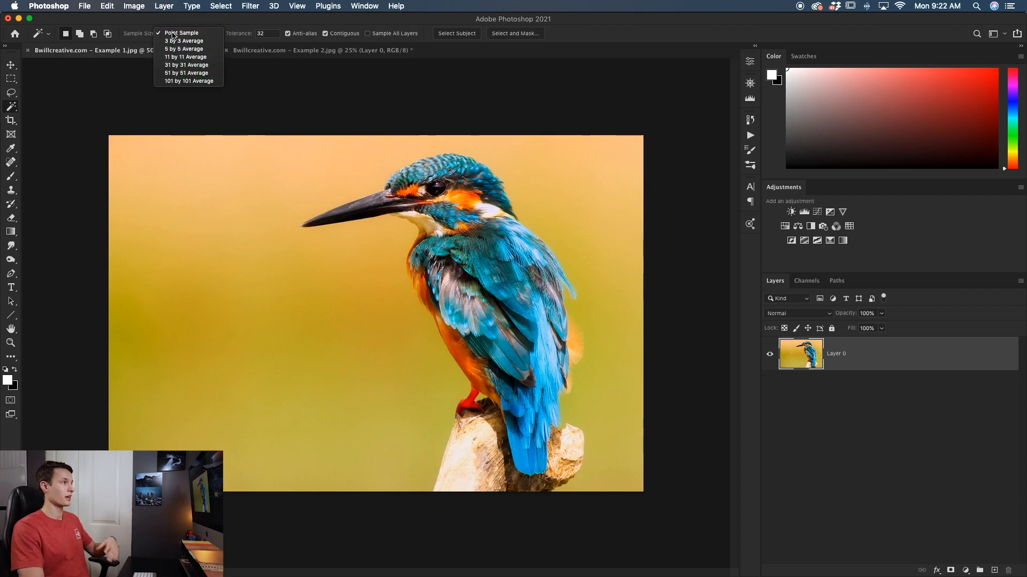
left_click(181, 32)
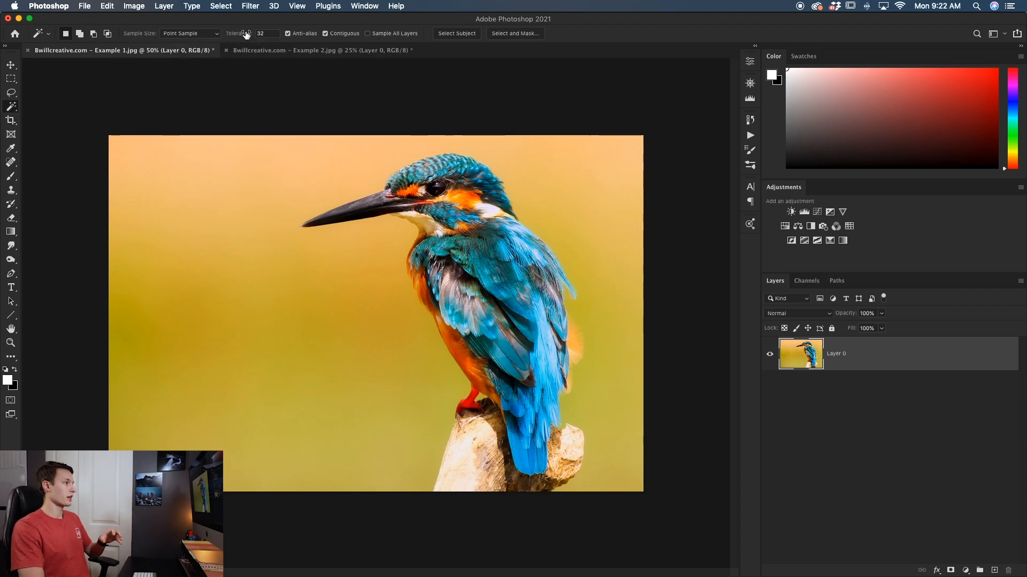
left_click(213, 177)
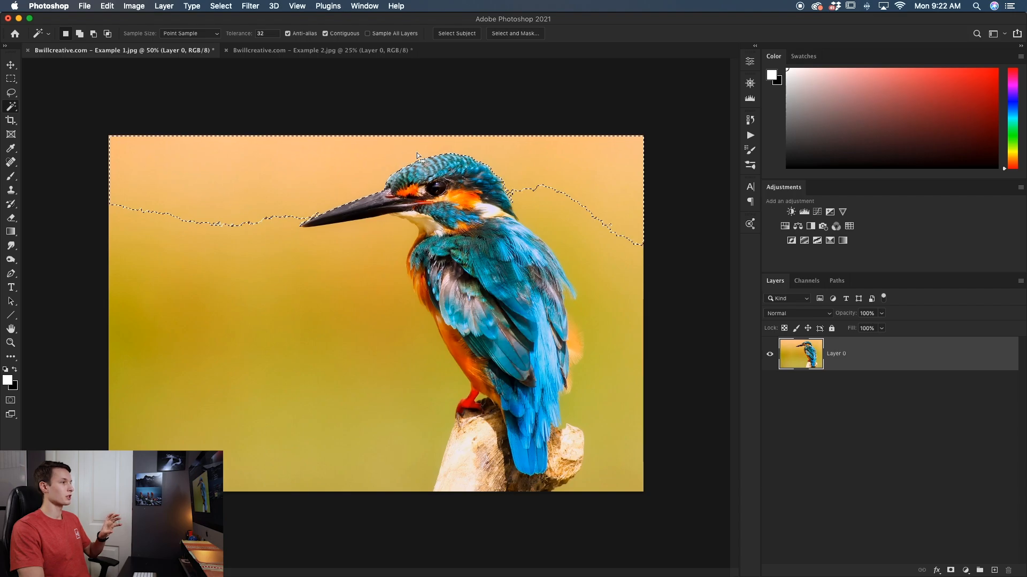
mouse_move(214, 155)
type("100")
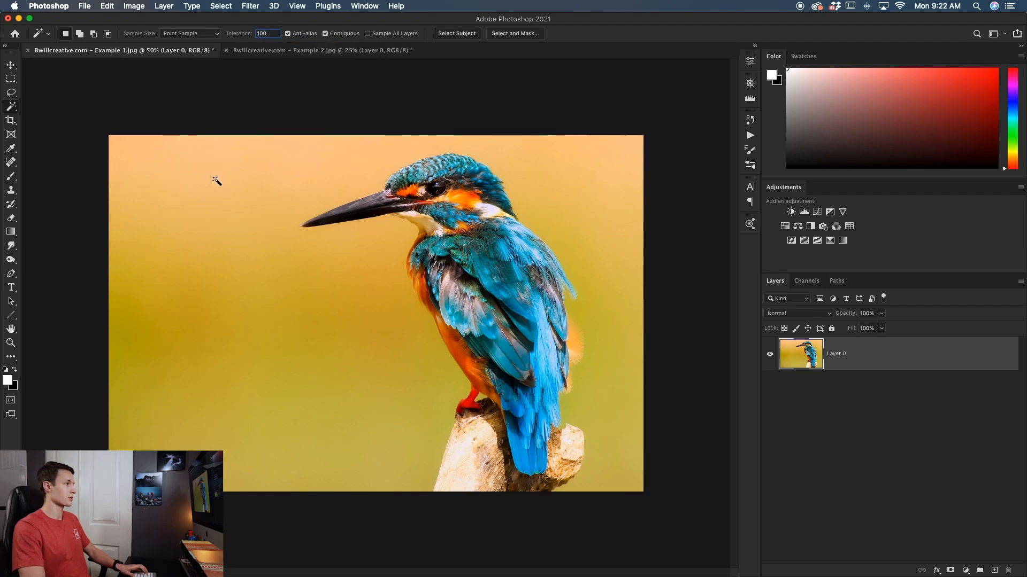
left_click(216, 180)
type("32")
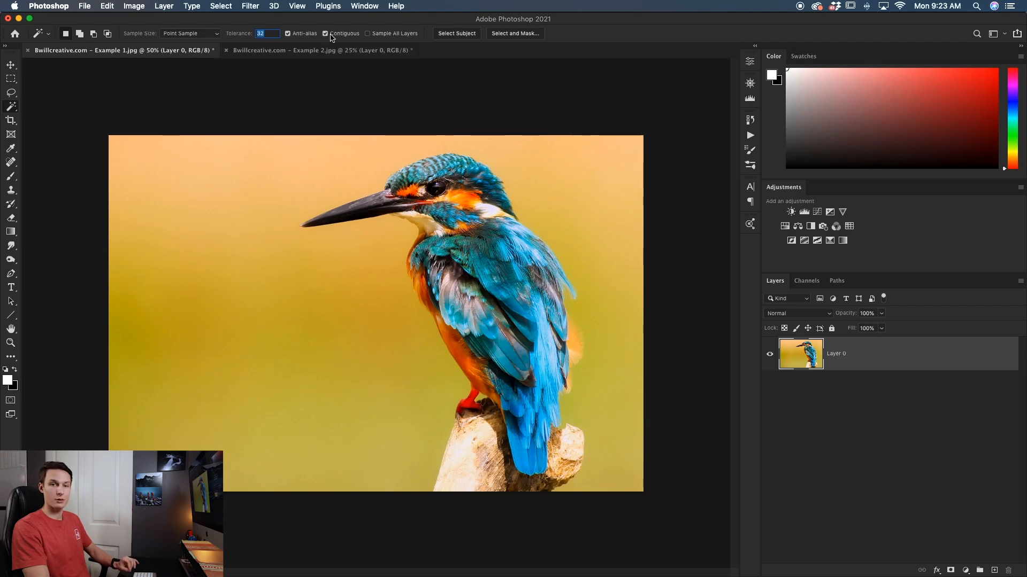
Step: Test a non-contiguous wand selection, clear it, and reselect the connected upper background band
left_click(225, 191)
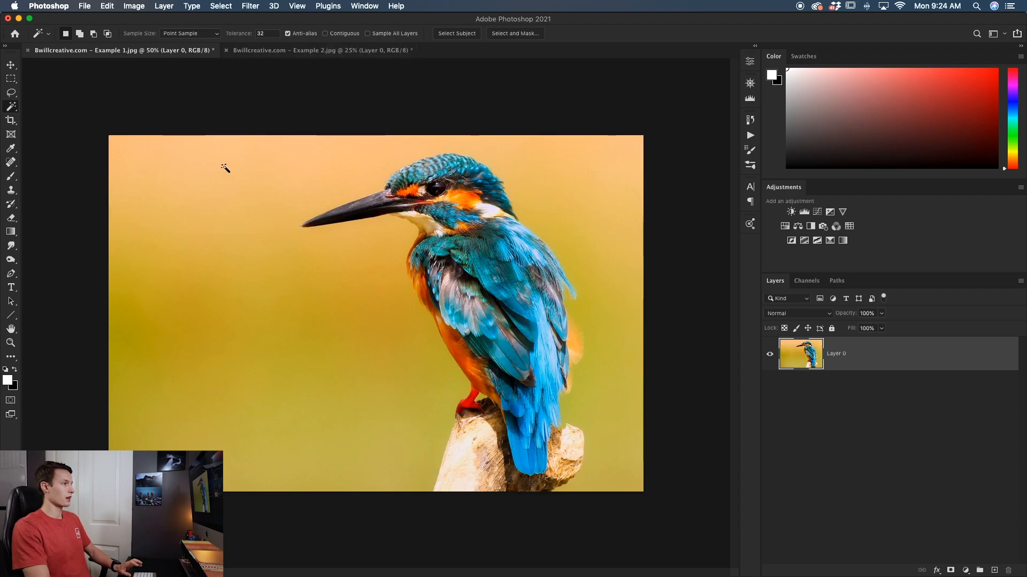
left_click(222, 167)
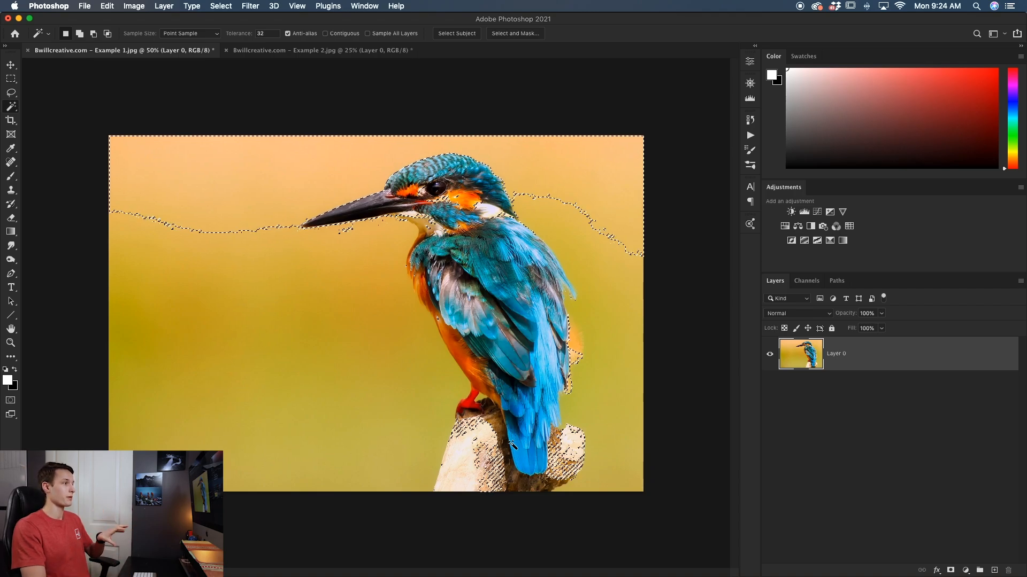
key("cmd+d")
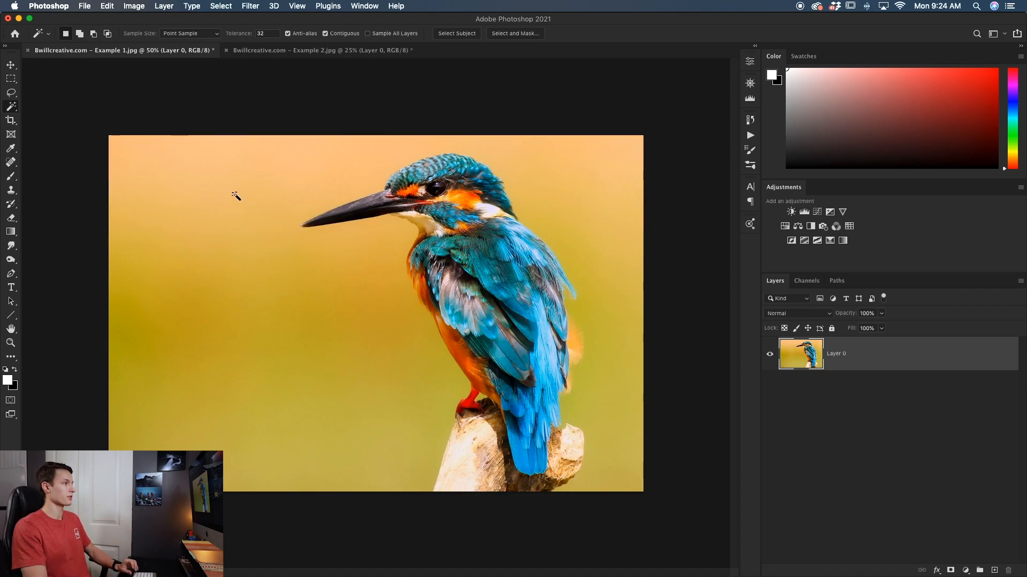
left_click(235, 196)
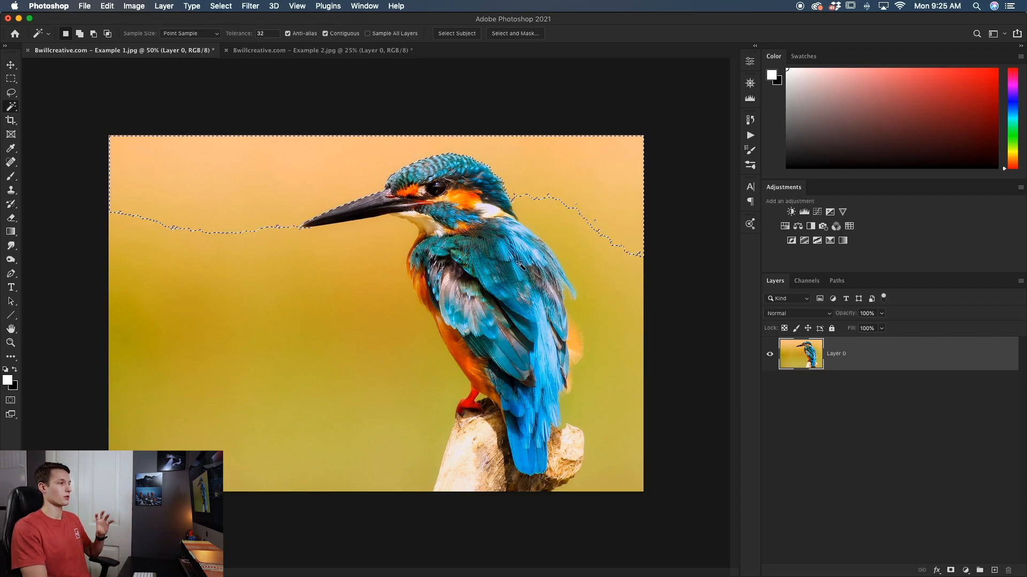
Step: Select the whole yellow background around the kingfisher and stump at tolerance 10
key("Cmd+D")
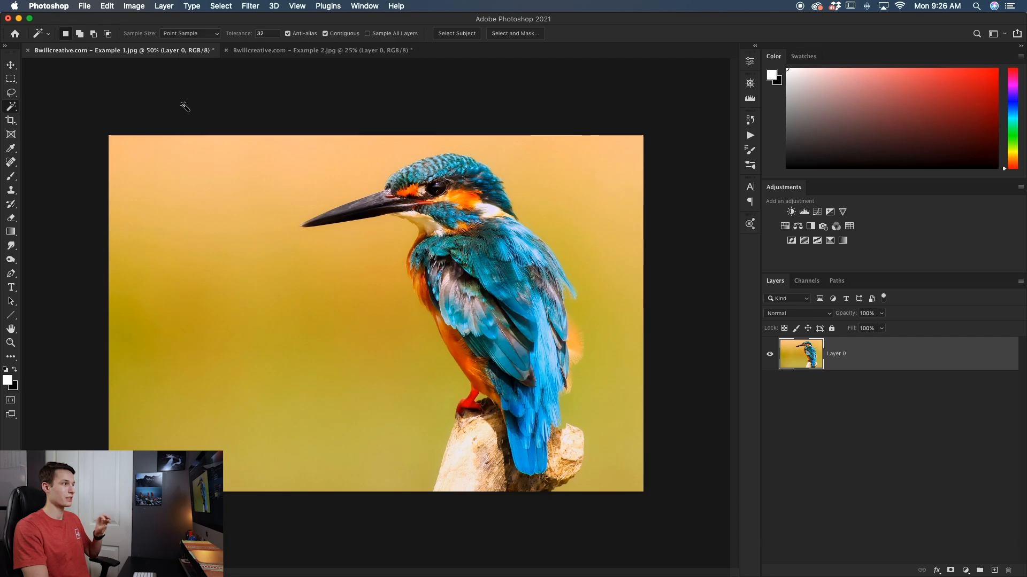
mouse_move(191, 152)
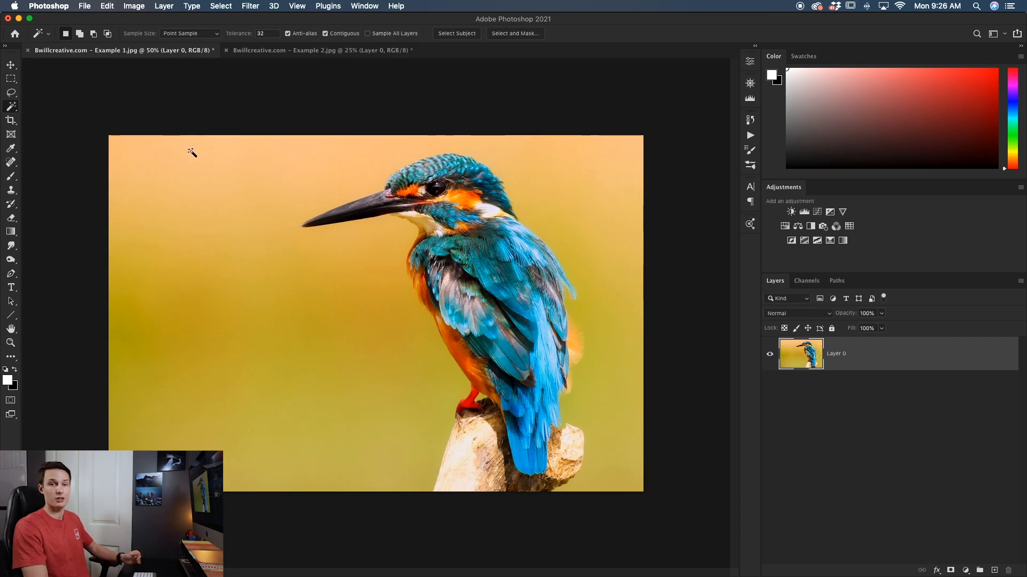
mouse_move(212, 190)
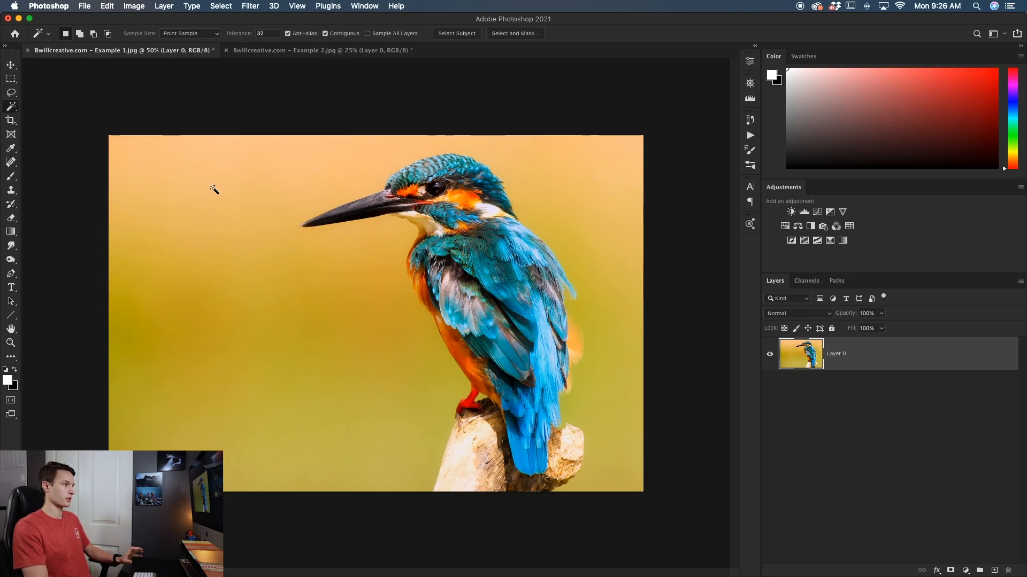
left_click(211, 191)
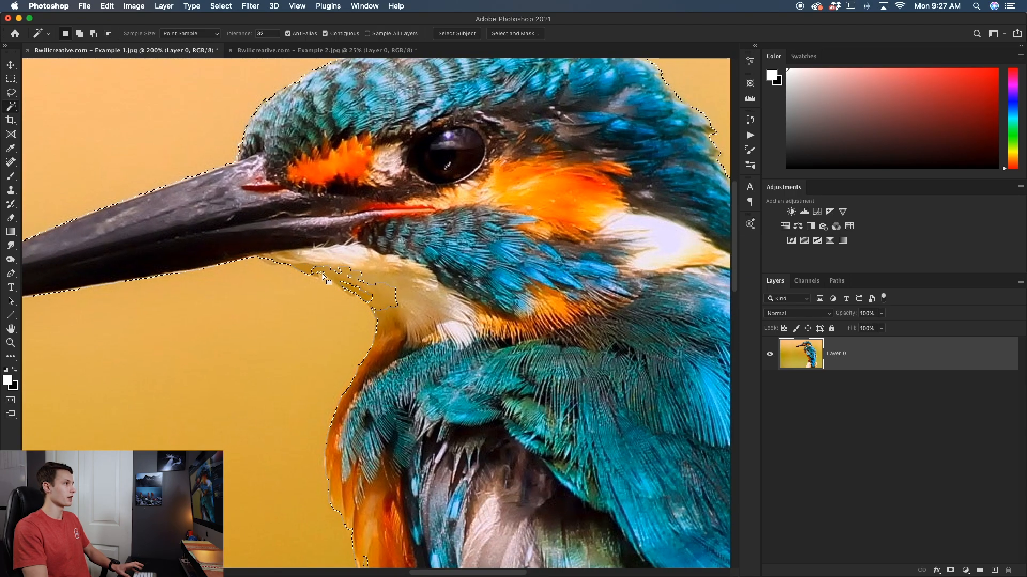
left_click(265, 34)
type("10")
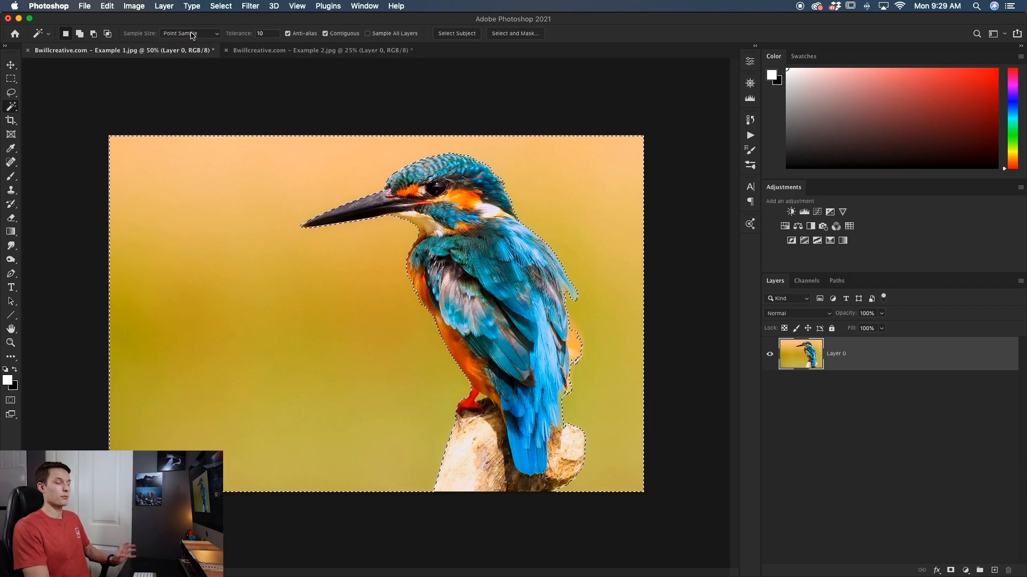
mouse_move(191, 33)
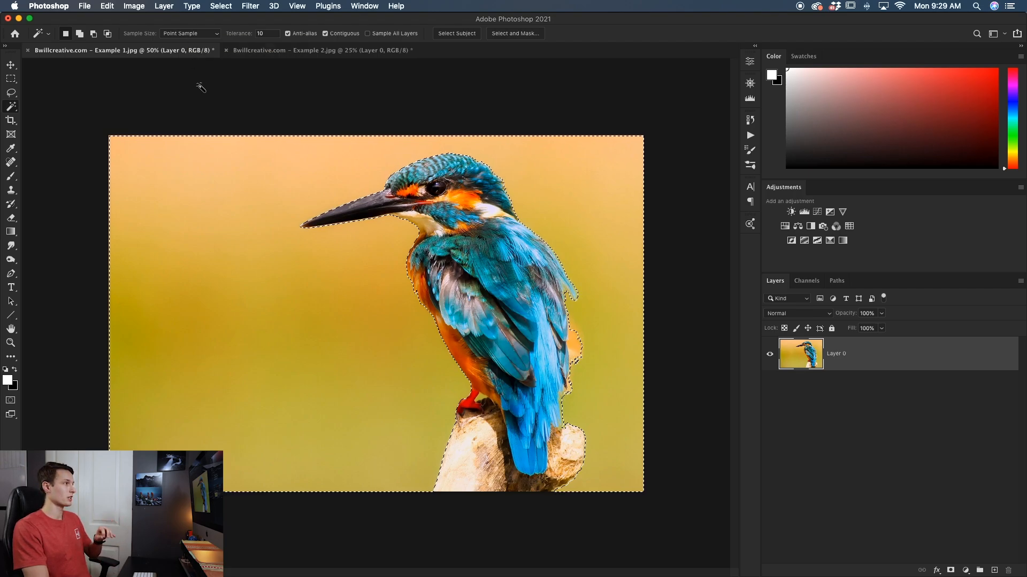
left_click(191, 33)
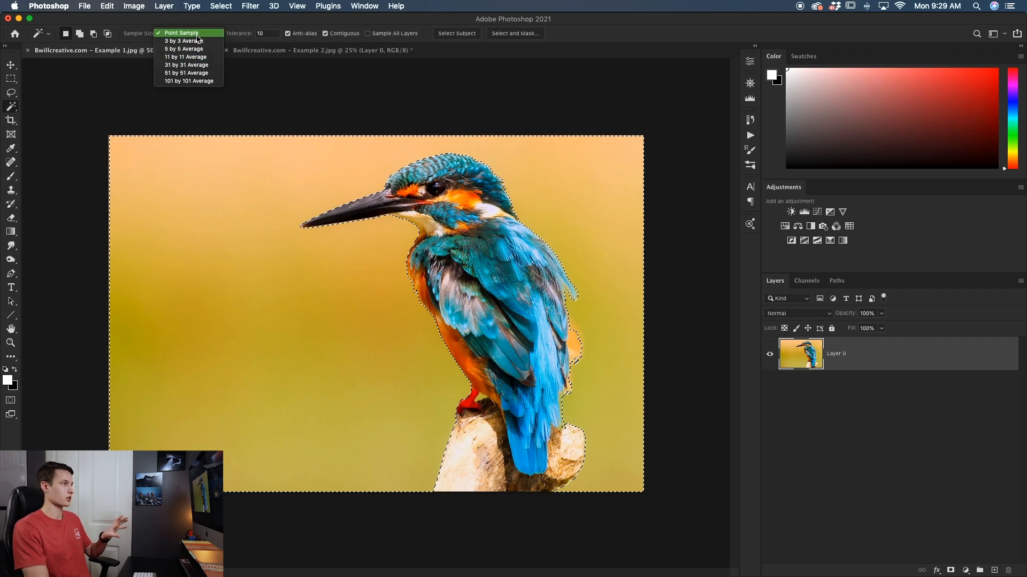
left_click(183, 32)
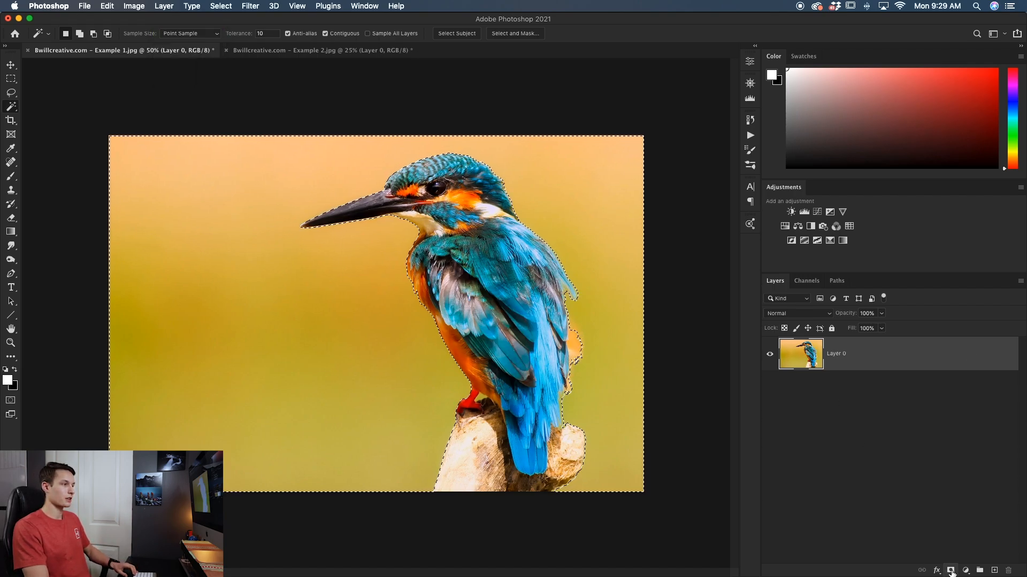
Step: Invert the test mask back, then delete the selected yellow background to transparency
key("cmd+i")
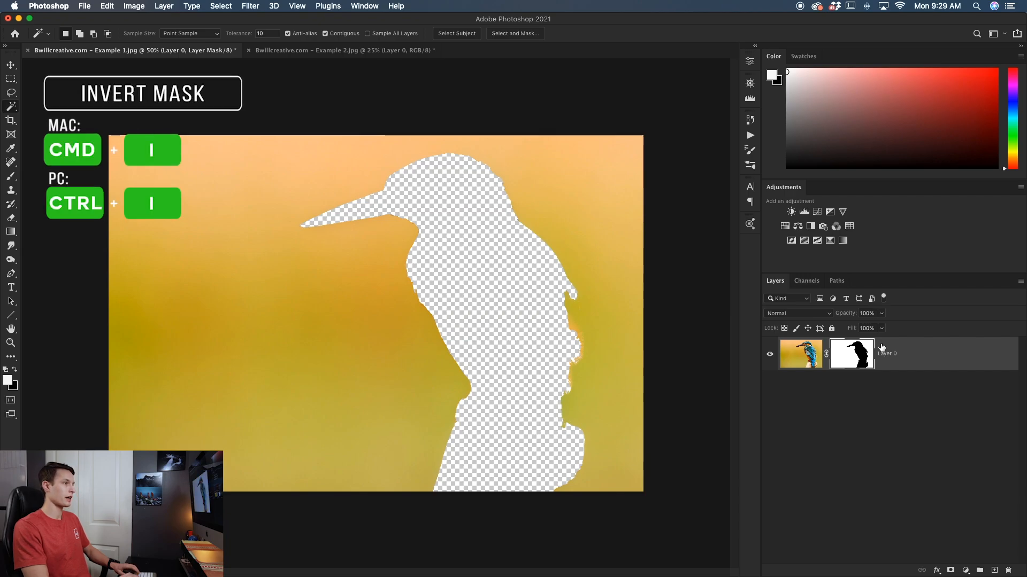
key("cmd+i")
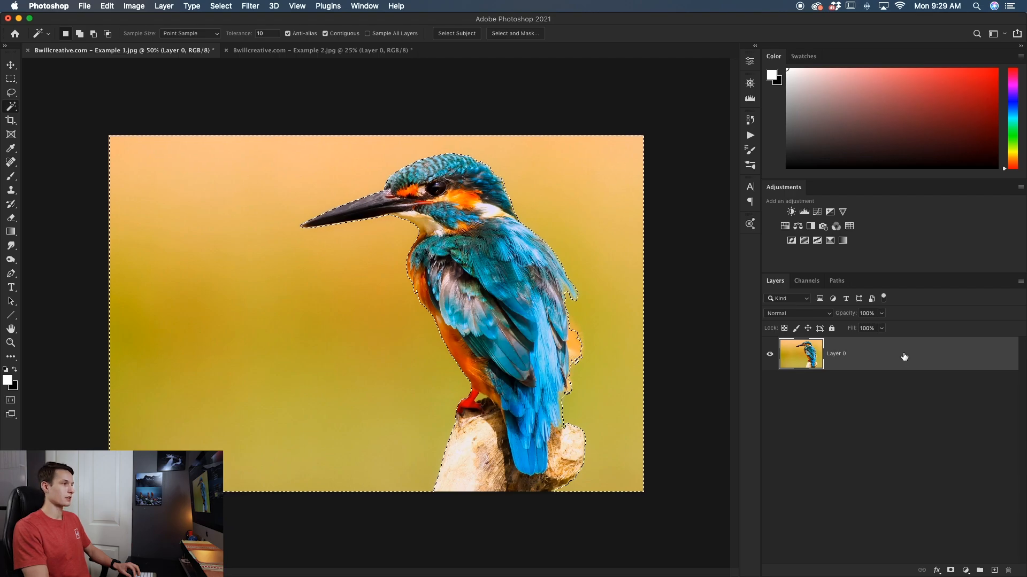
key("Delete")
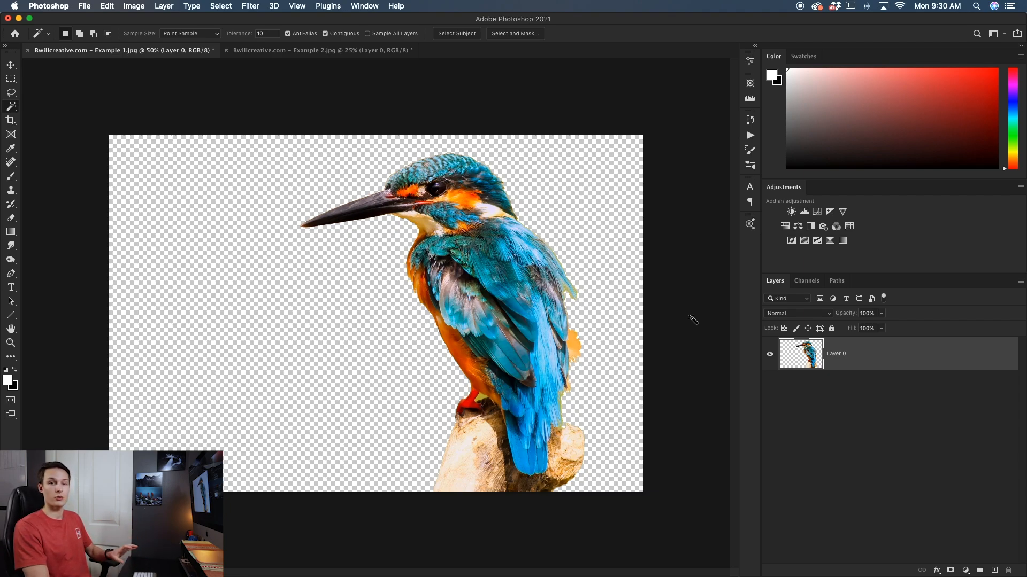
mouse_move(684, 307)
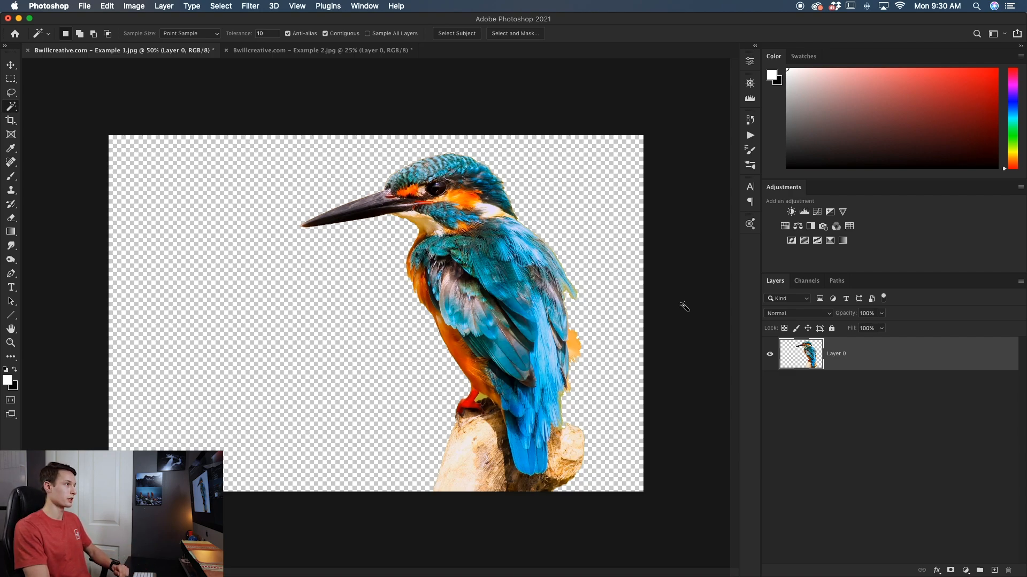
Step: Switch to the Example 2 steel beam document
left_click(334, 51)
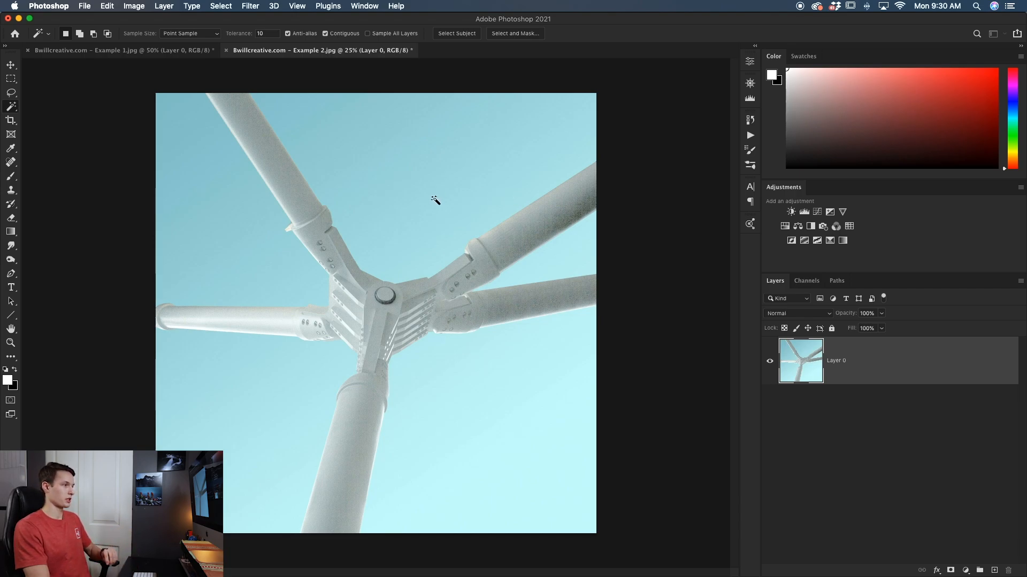
mouse_move(429, 186)
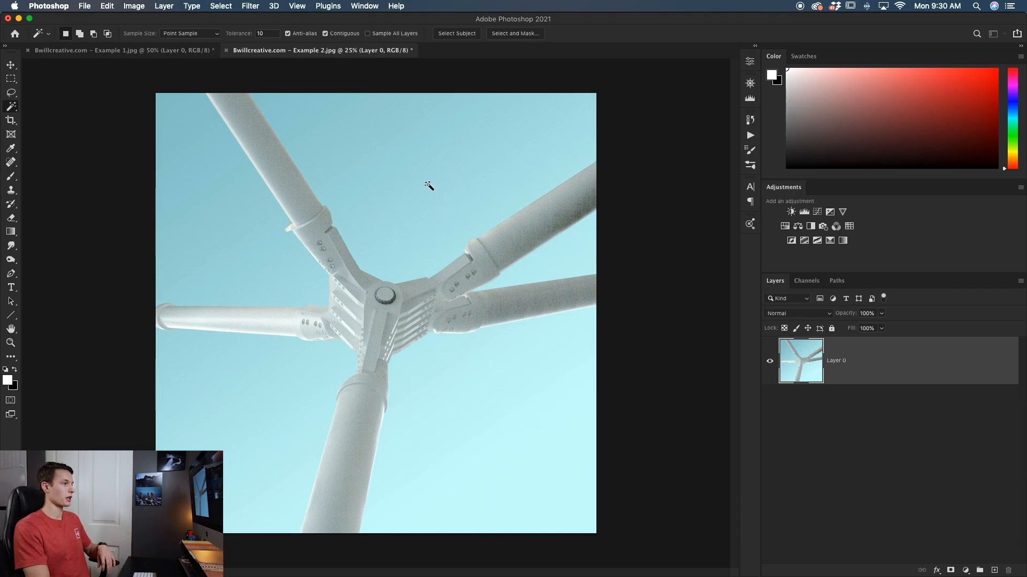
mouse_move(340, 458)
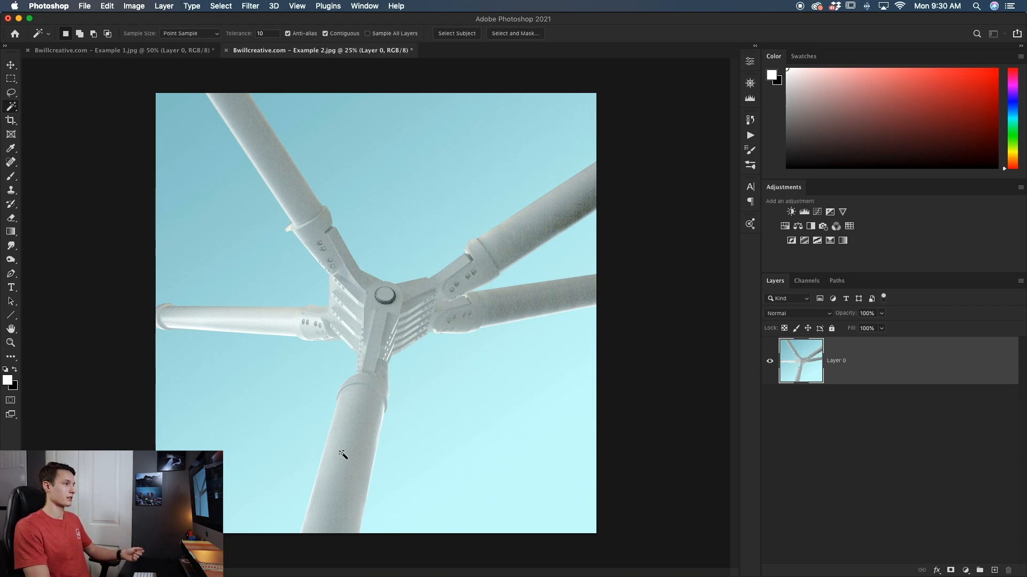
mouse_move(466, 169)
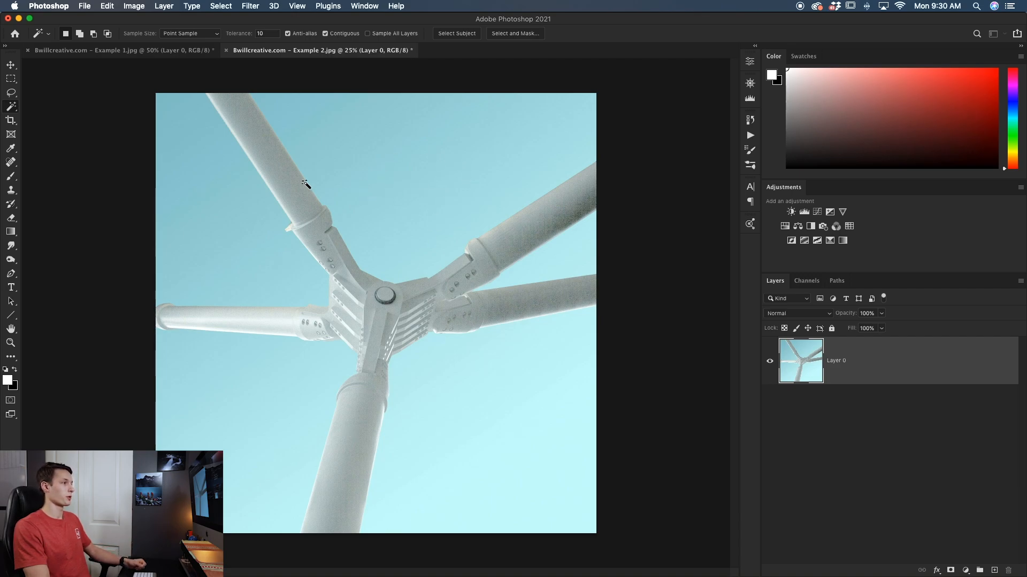
mouse_move(421, 181)
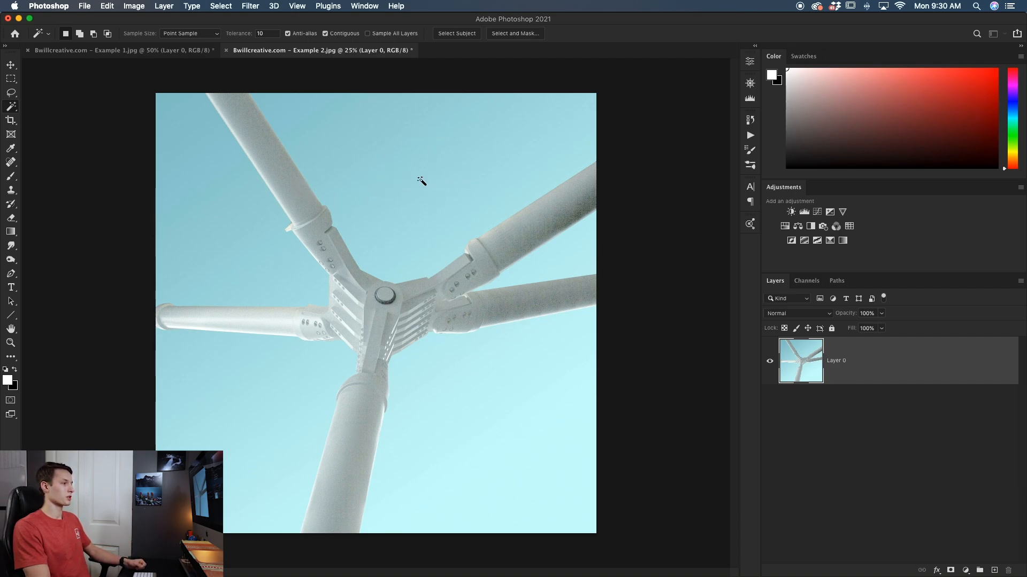
mouse_move(398, 156)
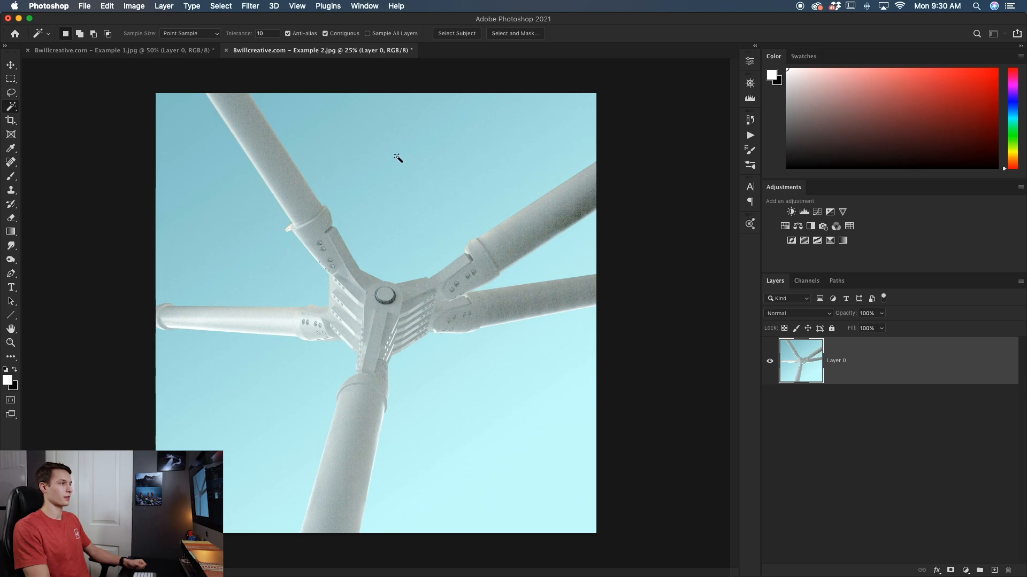
mouse_move(292, 203)
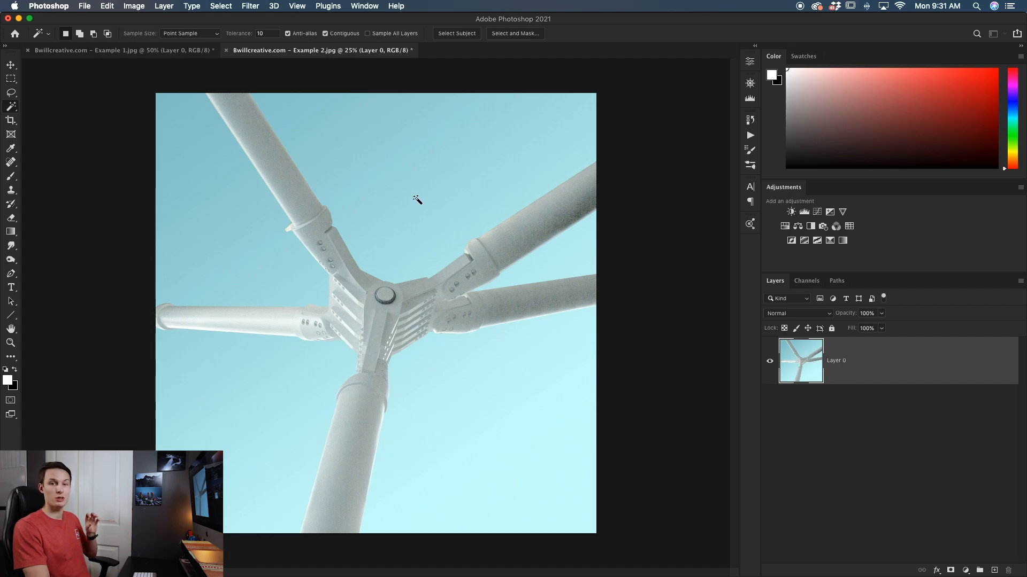
mouse_move(409, 197)
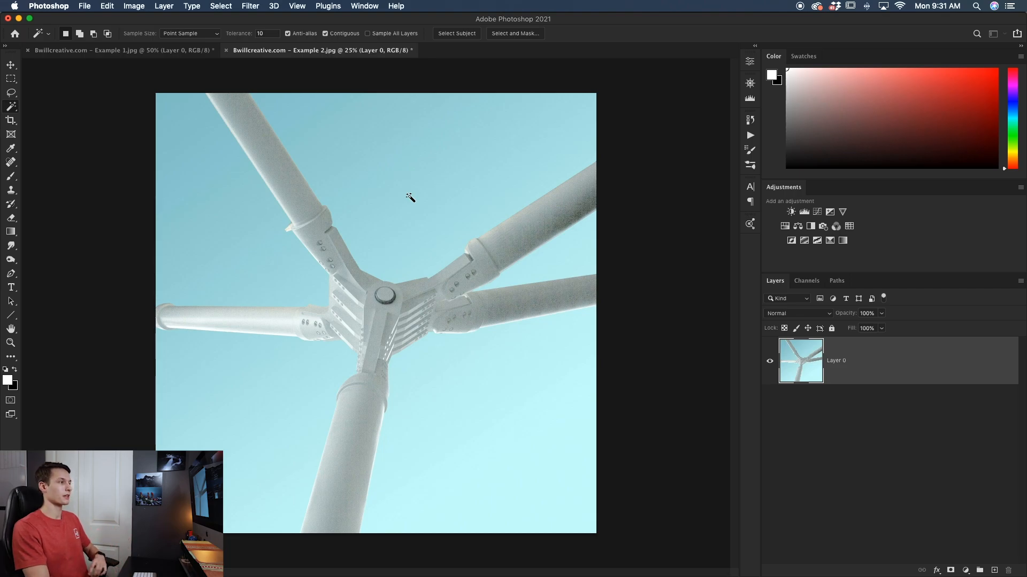
mouse_move(403, 203)
type("32")
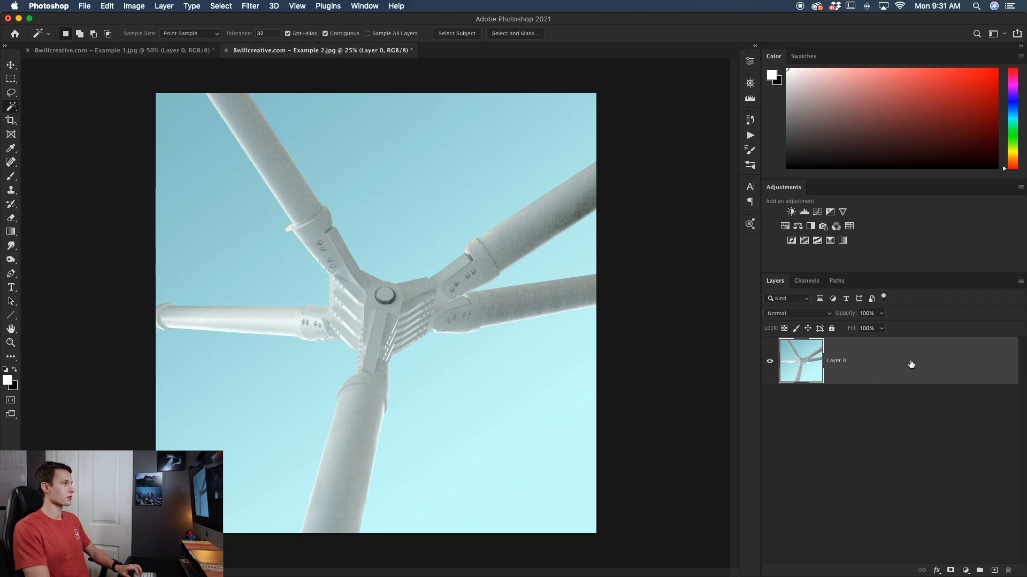
Step: Select all blue sky patches at tolerance 32 with Contiguous off, zooming to inspect
left_click(470, 286)
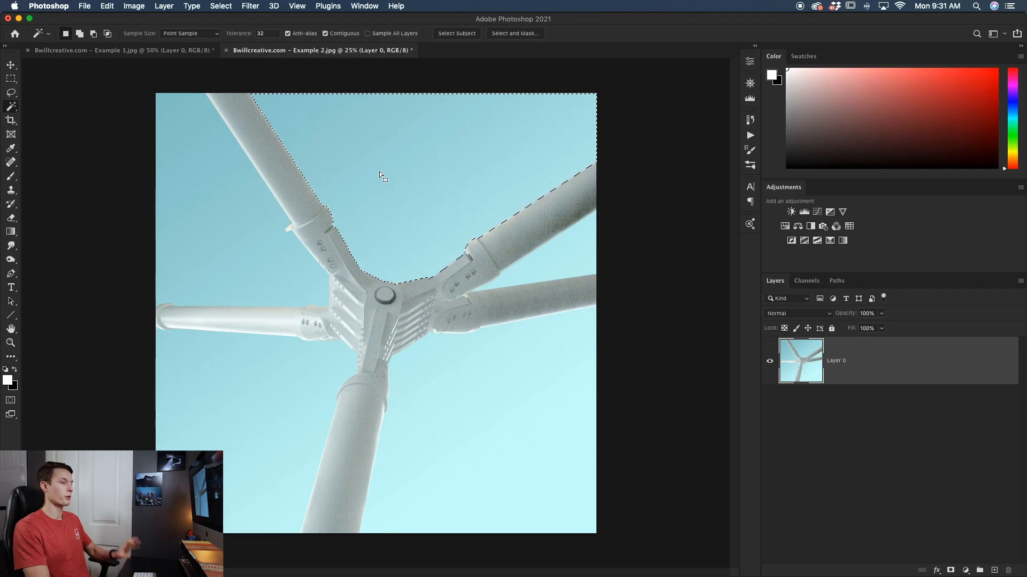
mouse_move(391, 180)
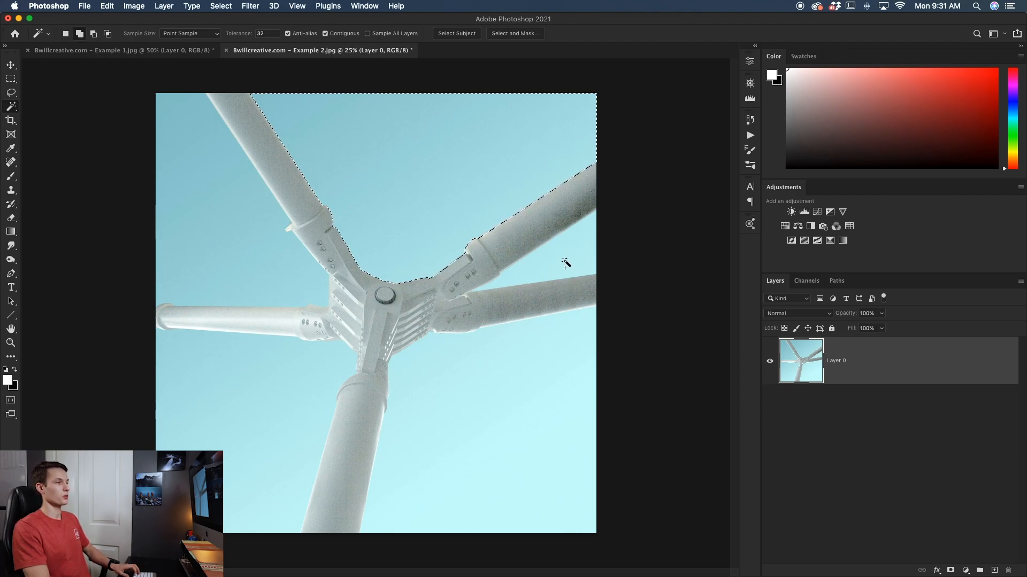
left_click(551, 390)
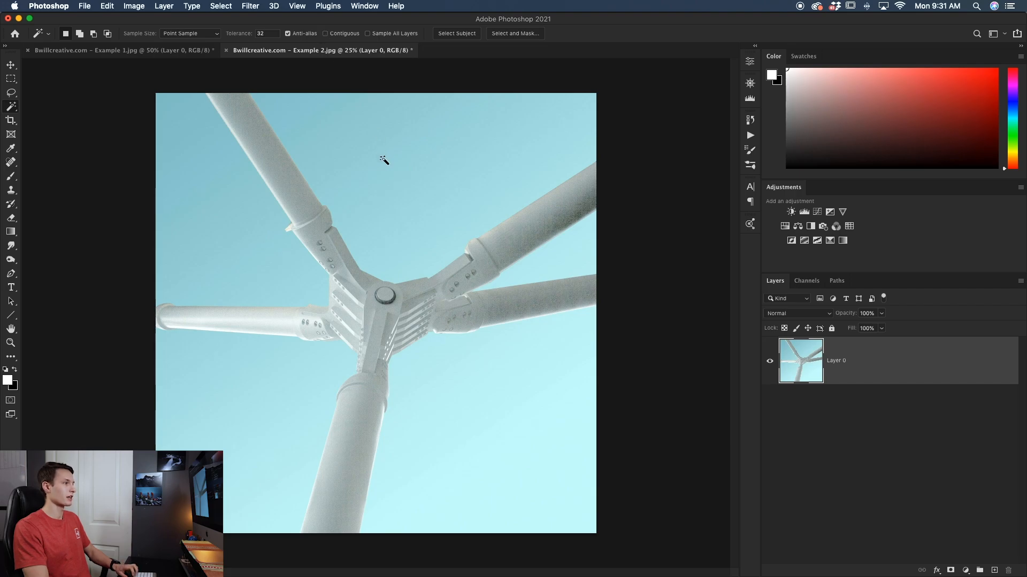
left_click(384, 161)
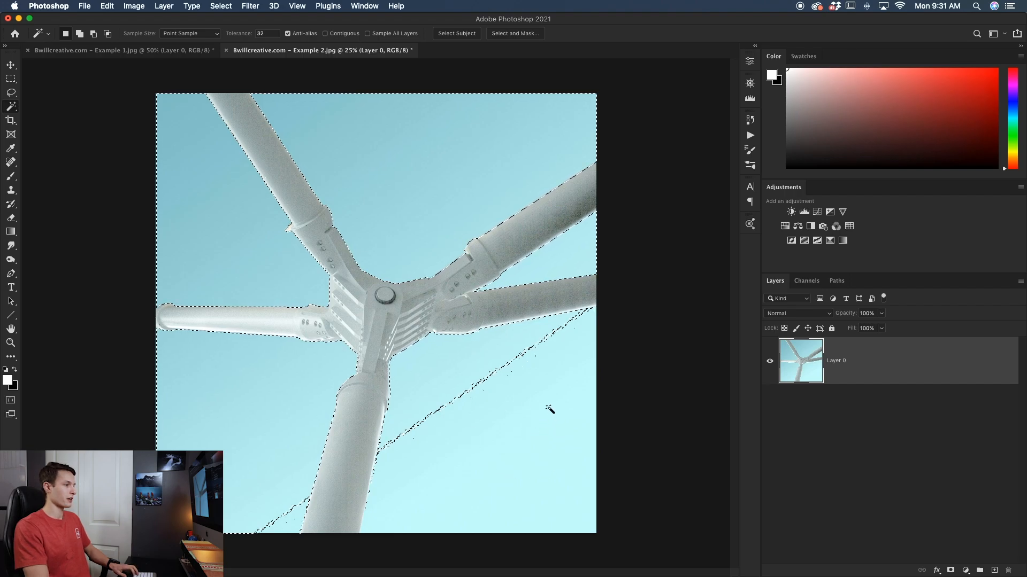
mouse_move(513, 446)
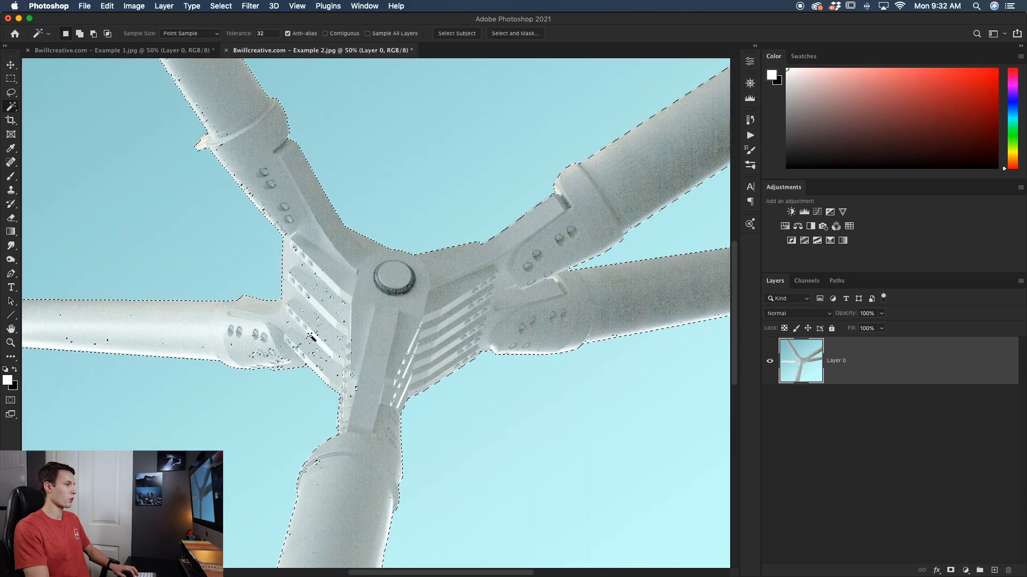
key("cmd+-")
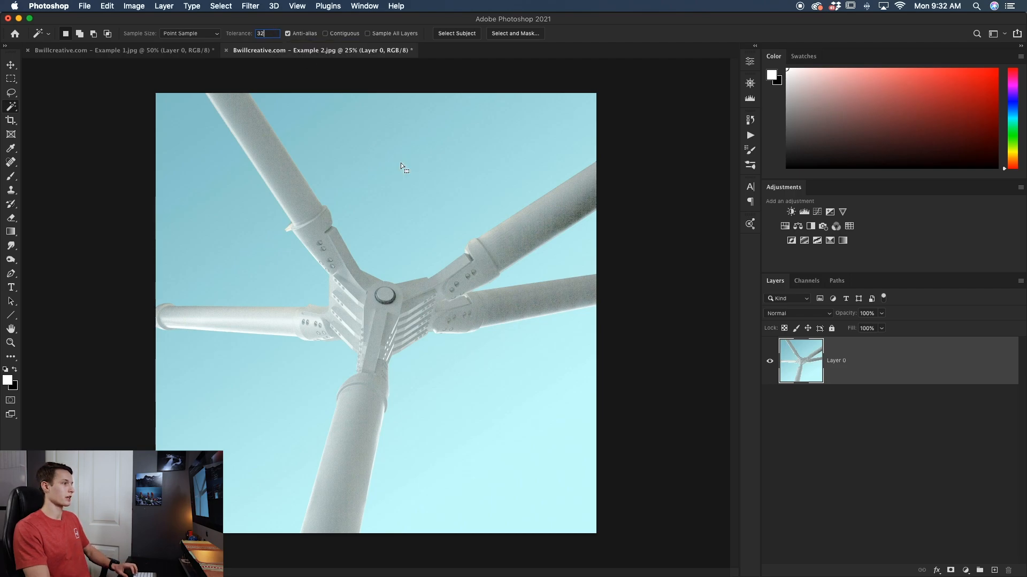
Step: Lower tolerance to 10, delete the selected sky to transparency, and deselect
left_click(401, 166)
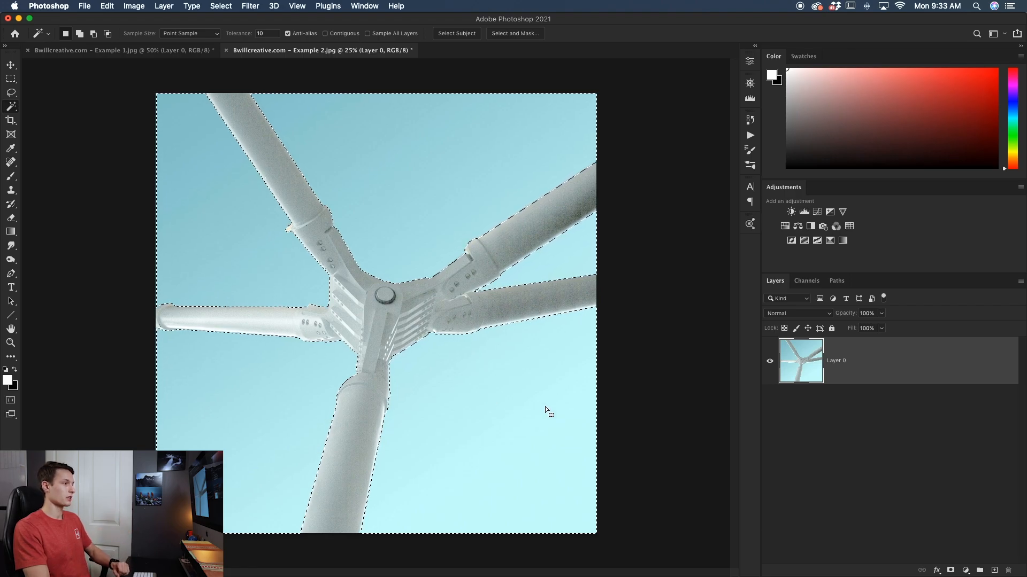
key("Delete")
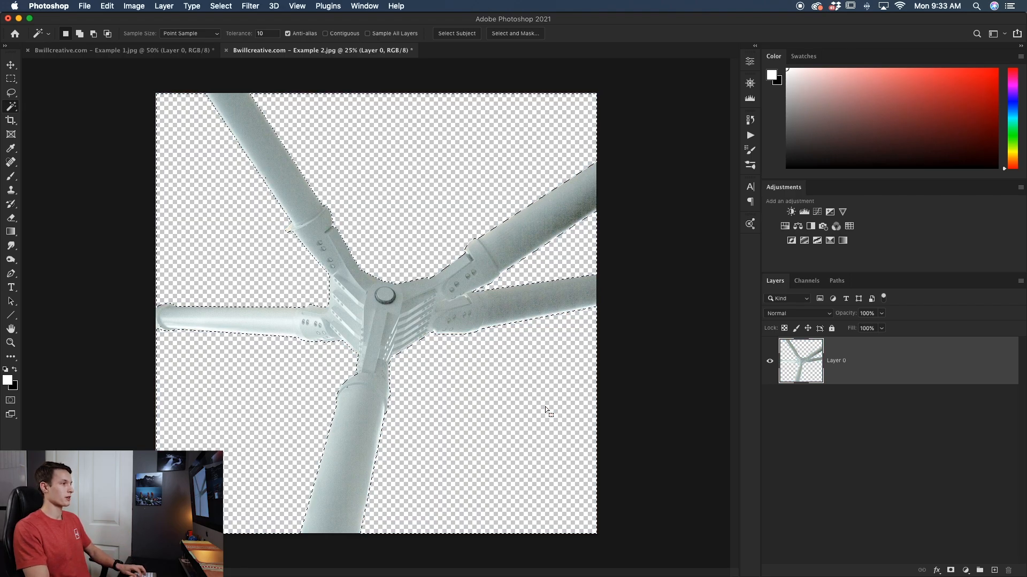
key("cmd+d")
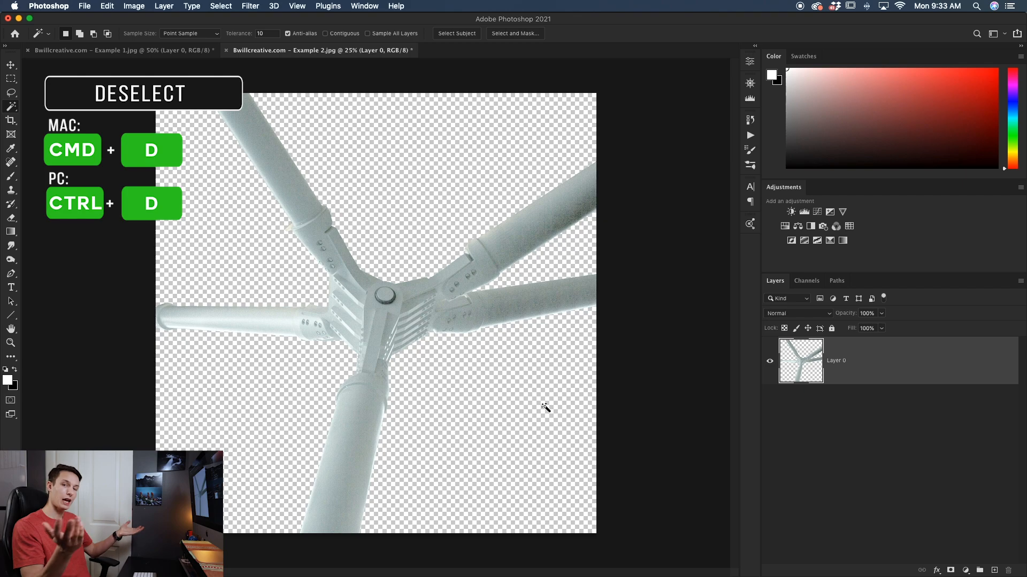